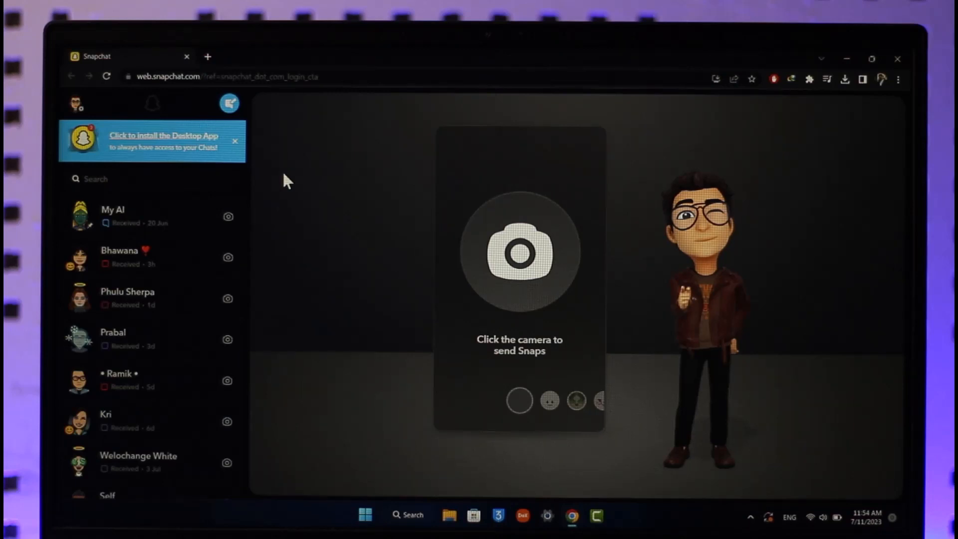
{"action": "mouse_move", "coordinate": [144, 149]}
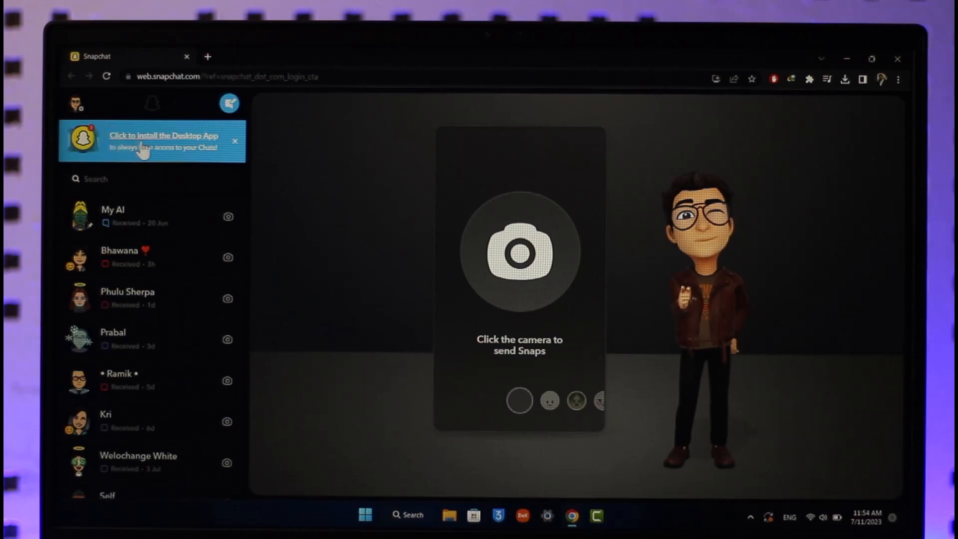
{"action": "mouse_move", "coordinate": [263, 238]}
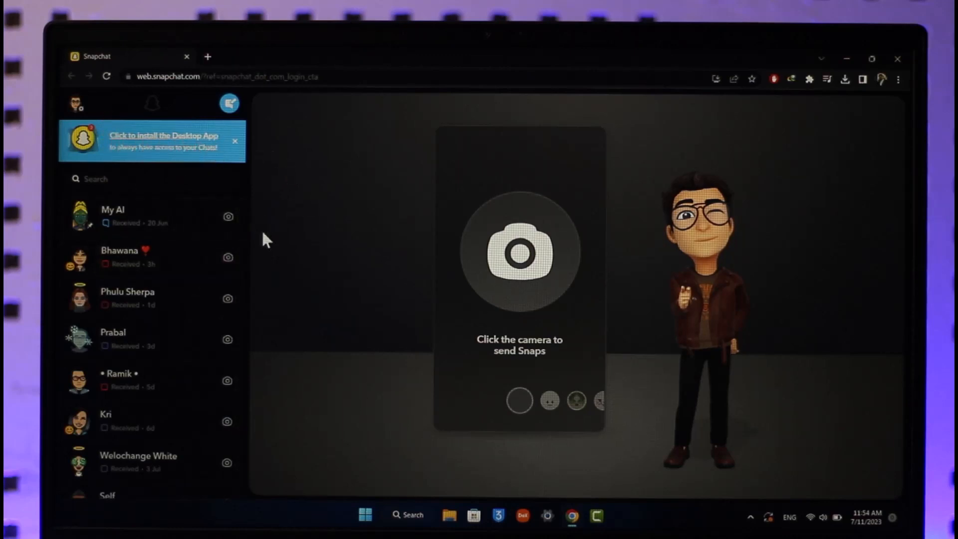
{"action": "mouse_move", "coordinate": [254, 120]}
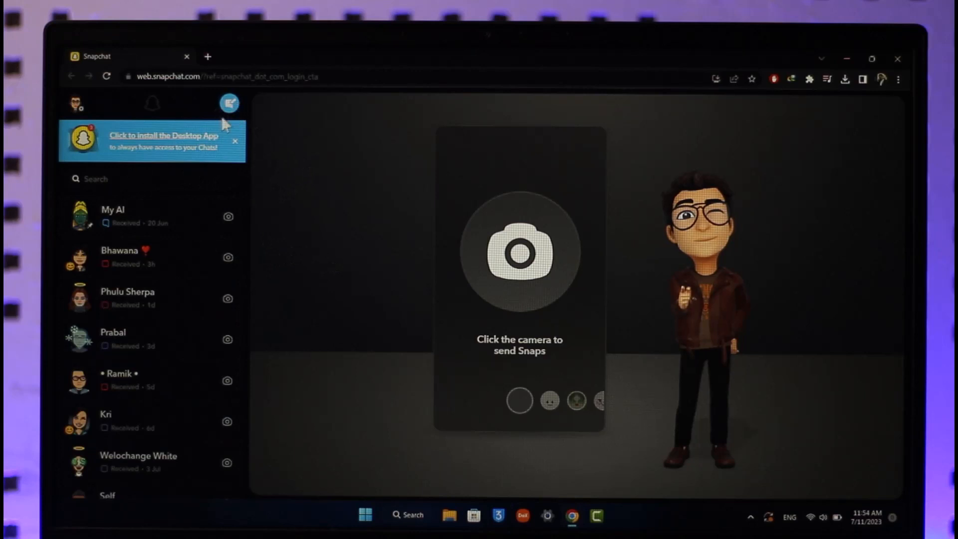
- Start a new chat and narrow the friend search down to the letter 'p'
{"action": "left_click", "coordinate": [229, 102]}
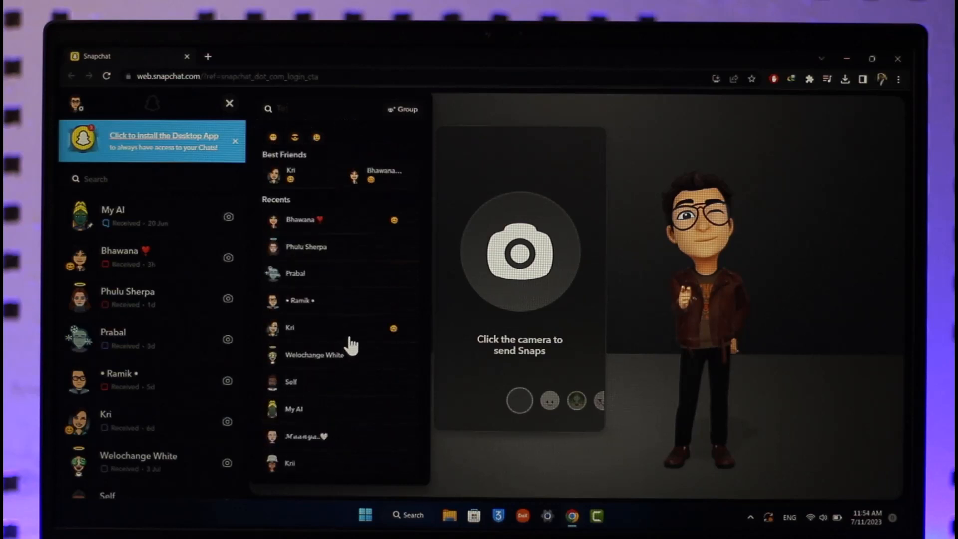
{"action": "mouse_move", "coordinate": [346, 115]}
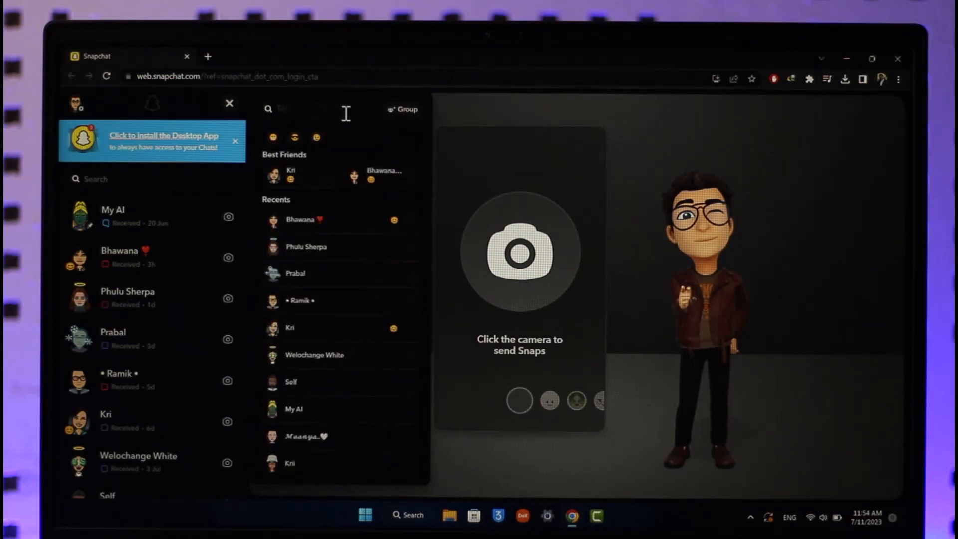
{"action": "type", "text": "p"}
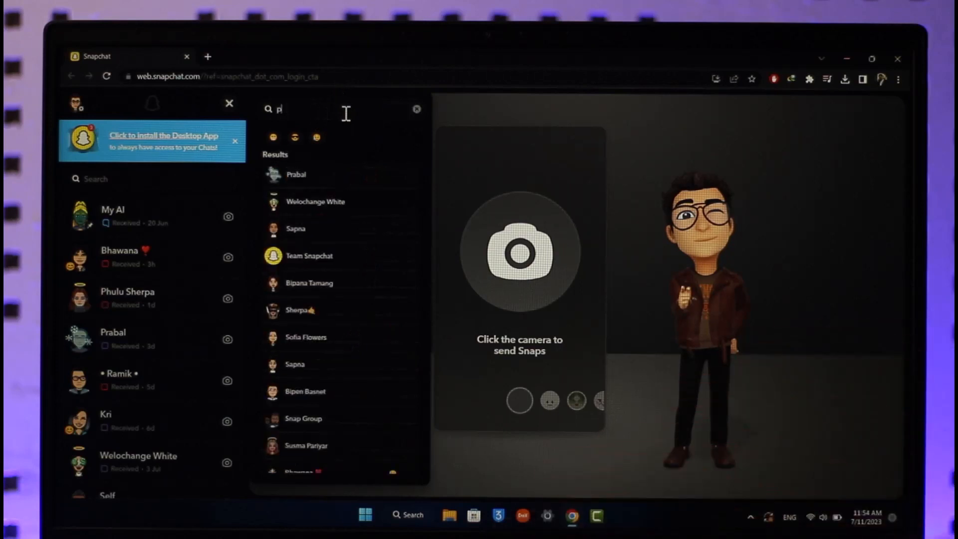
{"action": "type", "text": "hu"}
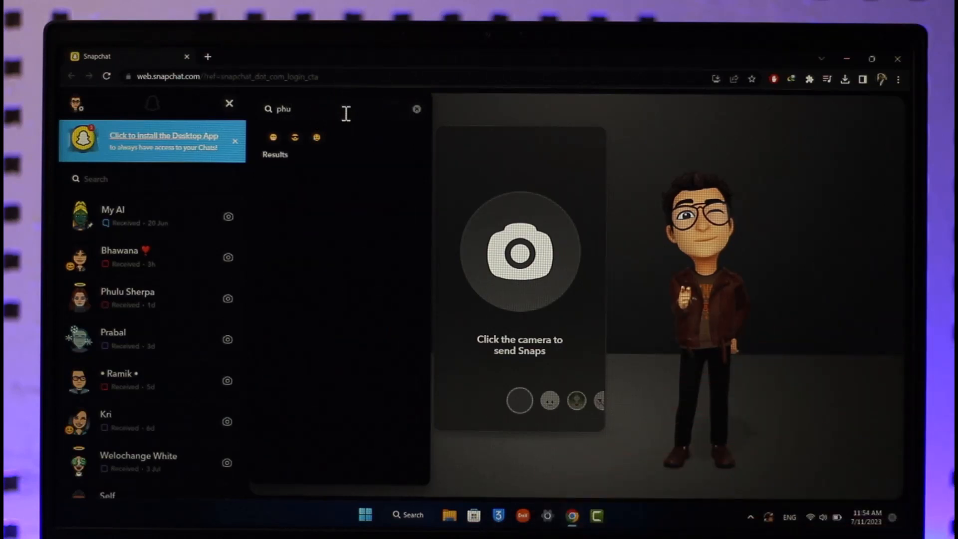
{"action": "key", "text": "Backspace"}
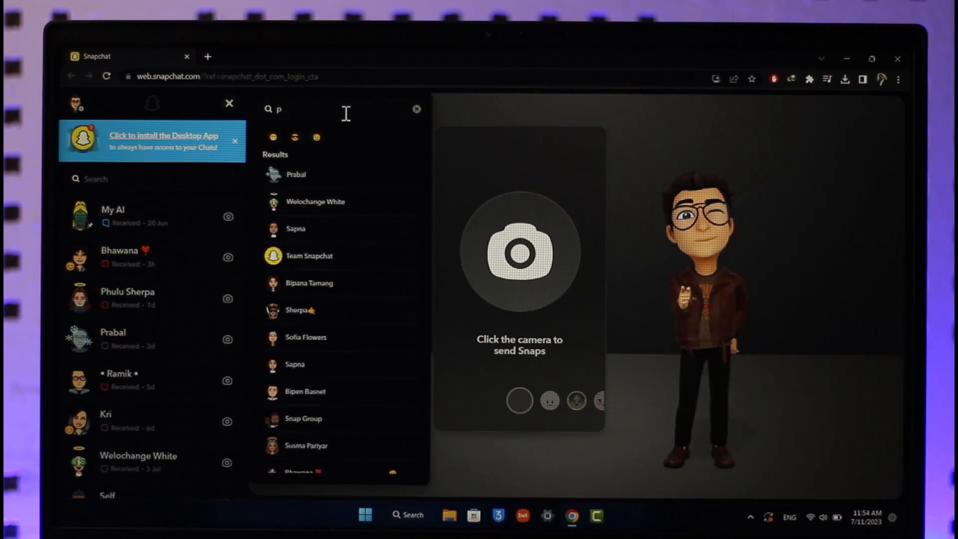
{"action": "left_click", "coordinate": [229, 103]}
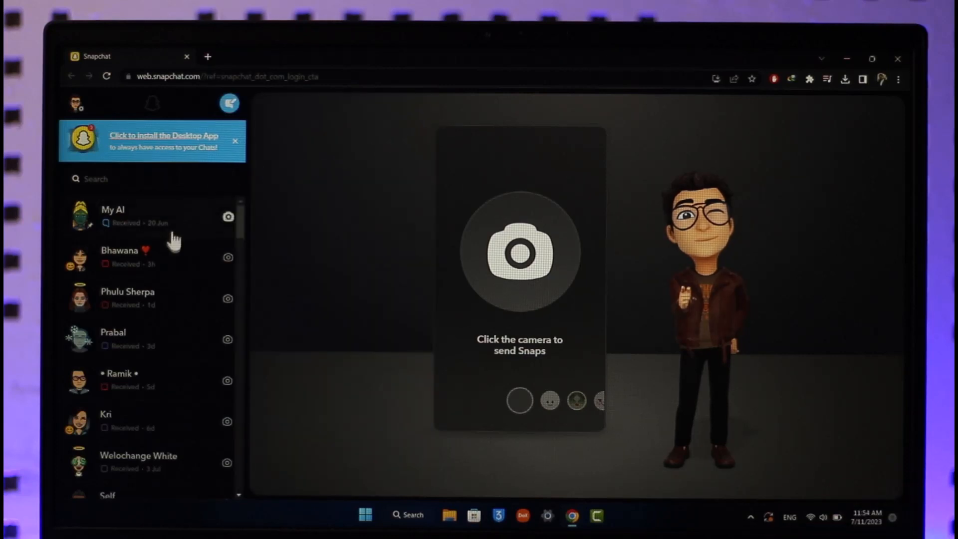
{"action": "left_click", "coordinate": [127, 292]}
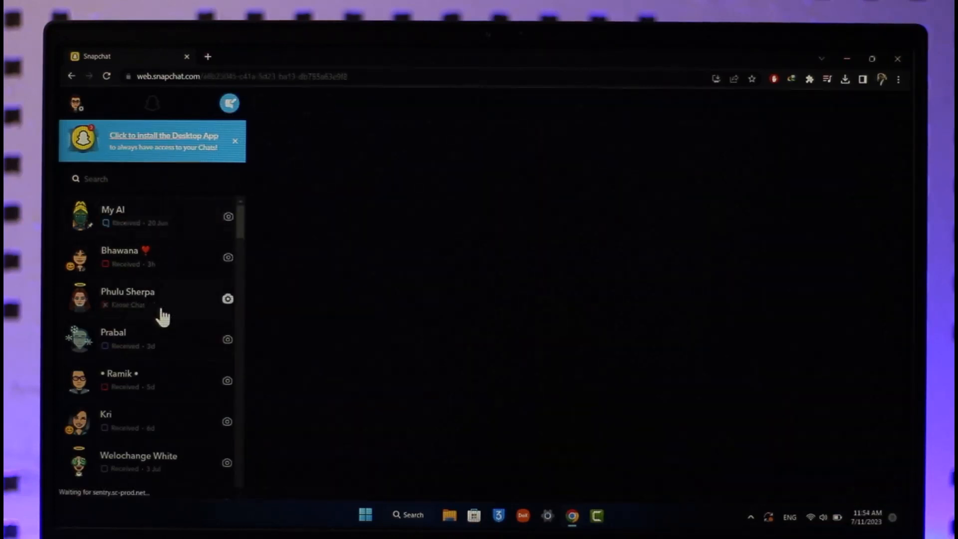
{"action": "left_click", "coordinate": [119, 373]}
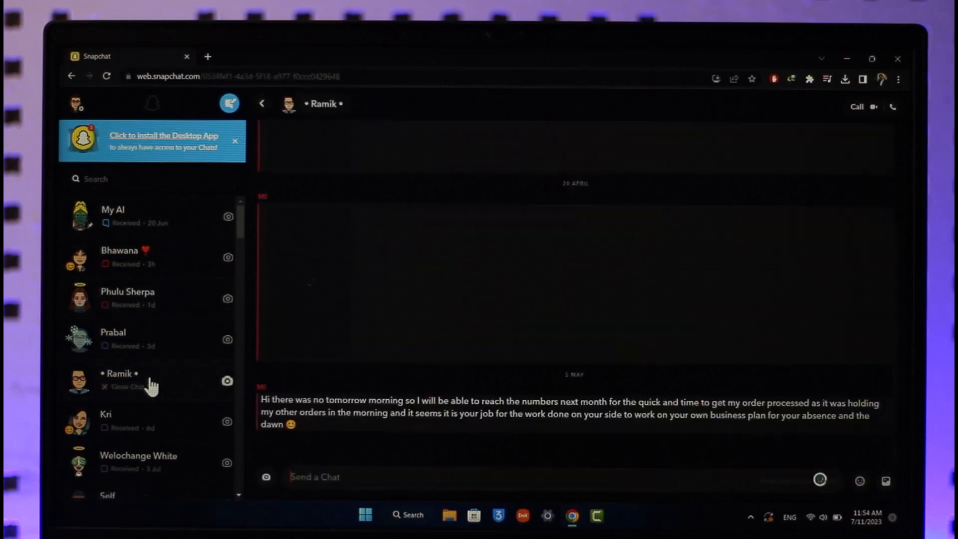
{"action": "left_click", "coordinate": [122, 339]}
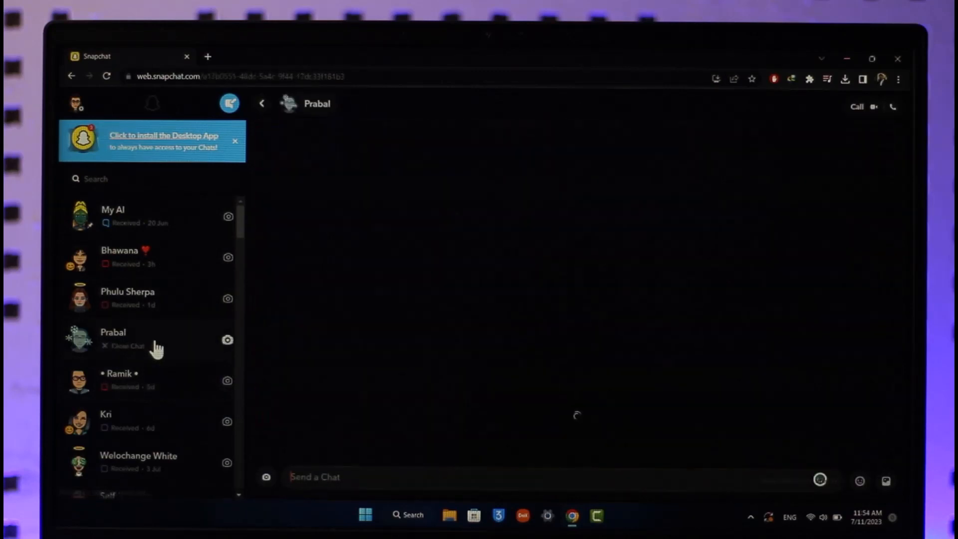